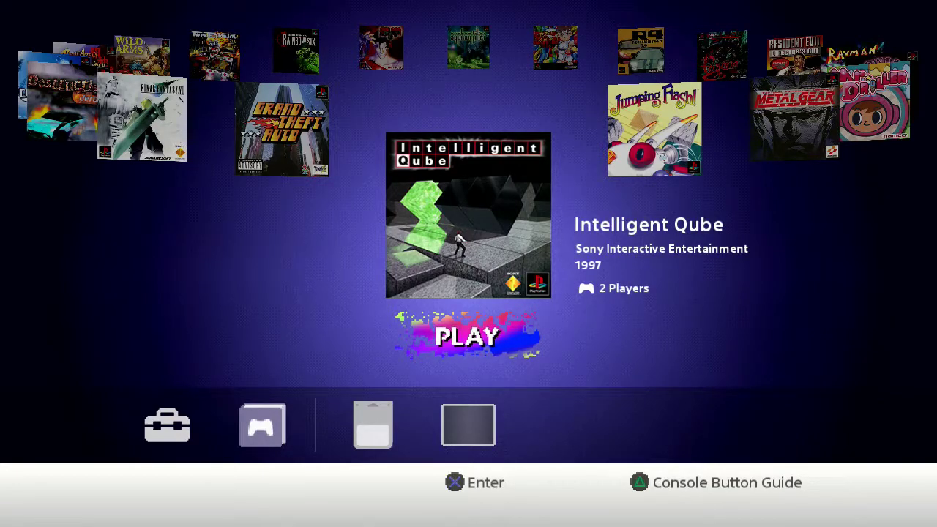
- Launch Intelligent Qube with PLAY and choose 1P on the title menu to begin the 1st stage
{"action": "left_click", "coordinate": [468, 335]}
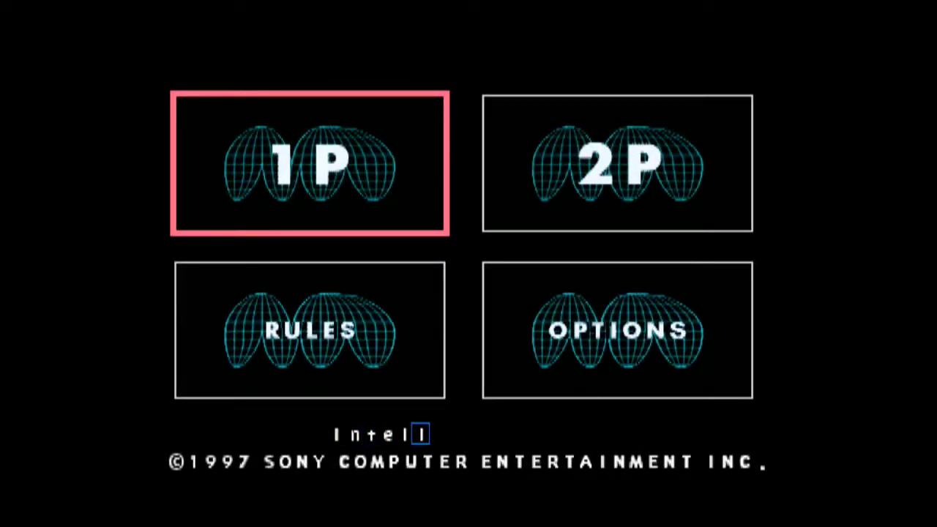
{"action": "key", "text": "Down"}
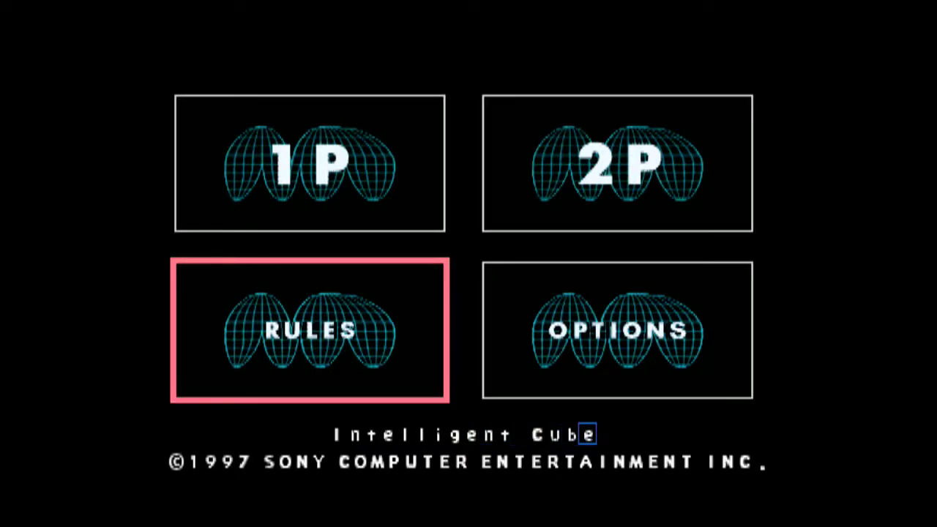
{"action": "left_click", "coordinate": [310, 164]}
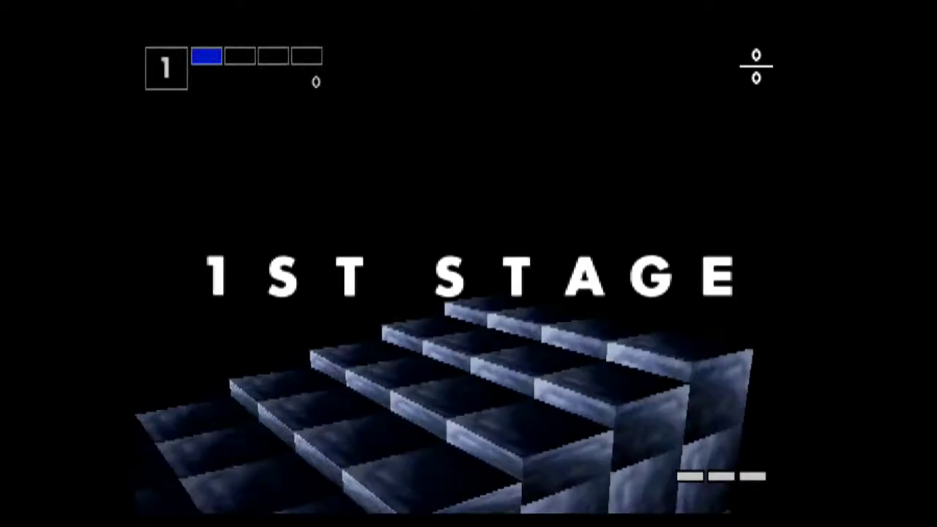